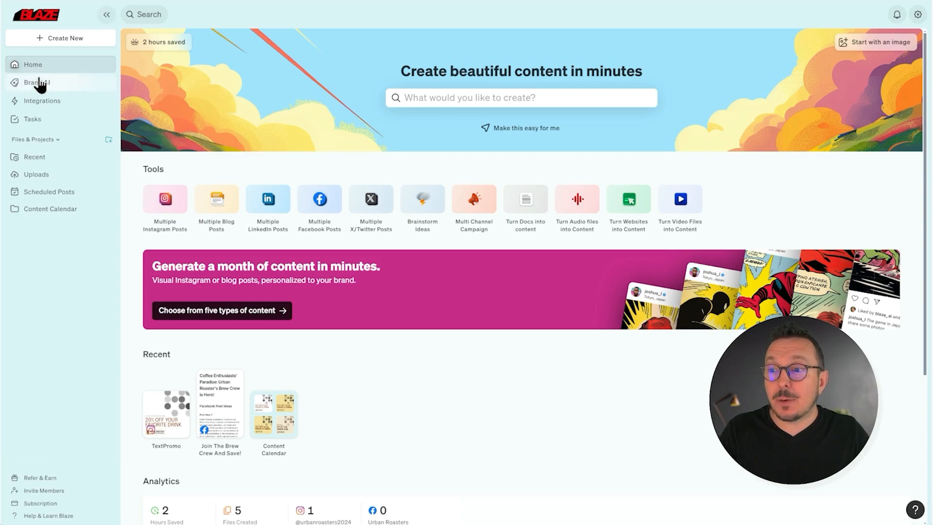
Open the Brand AI page from the left sidebar.
click(37, 82)
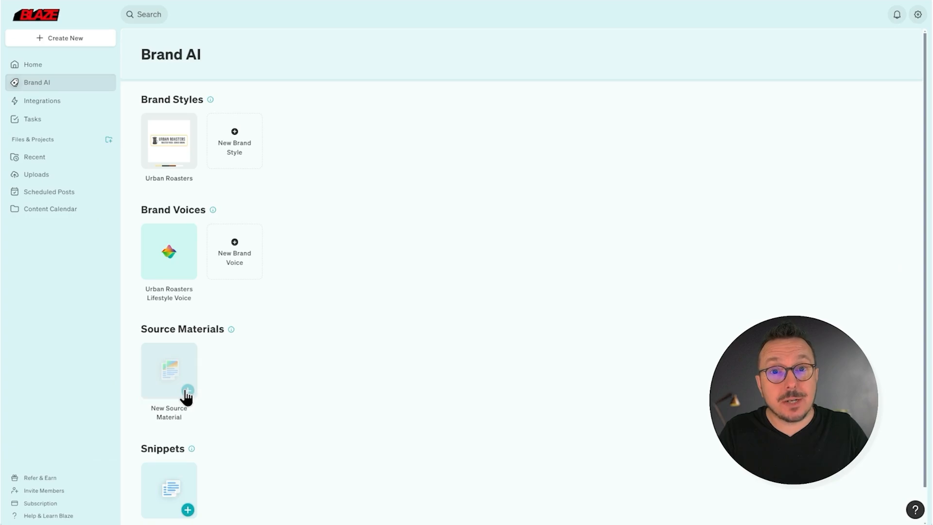
Start a new source material and paste the Urban Roasters coffee and community text as source text.
click(168, 381)
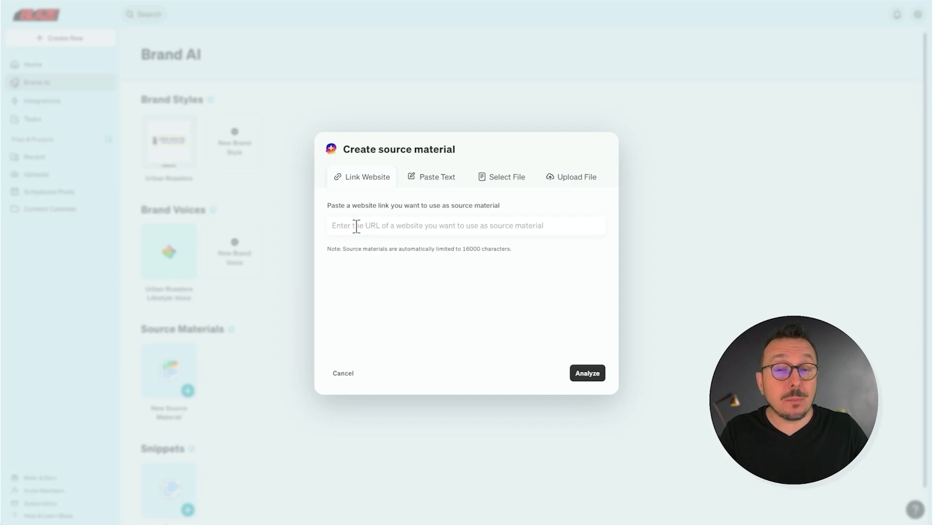
mouse_move(378, 225)
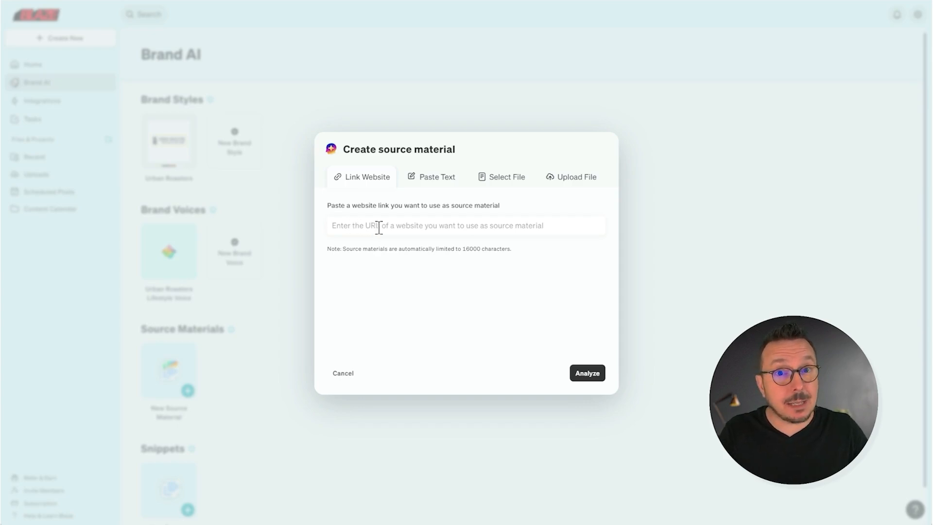
click(436, 177)
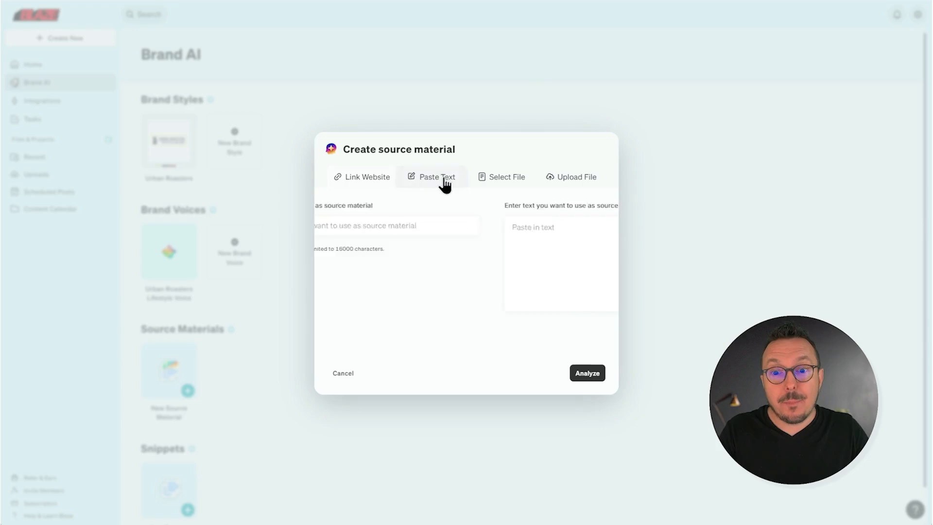
click(436, 177)
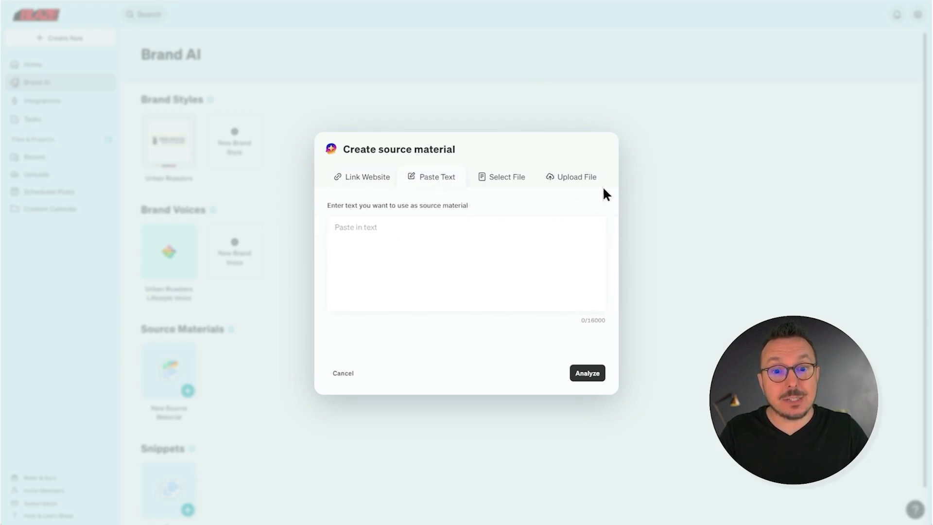
click(575, 177)
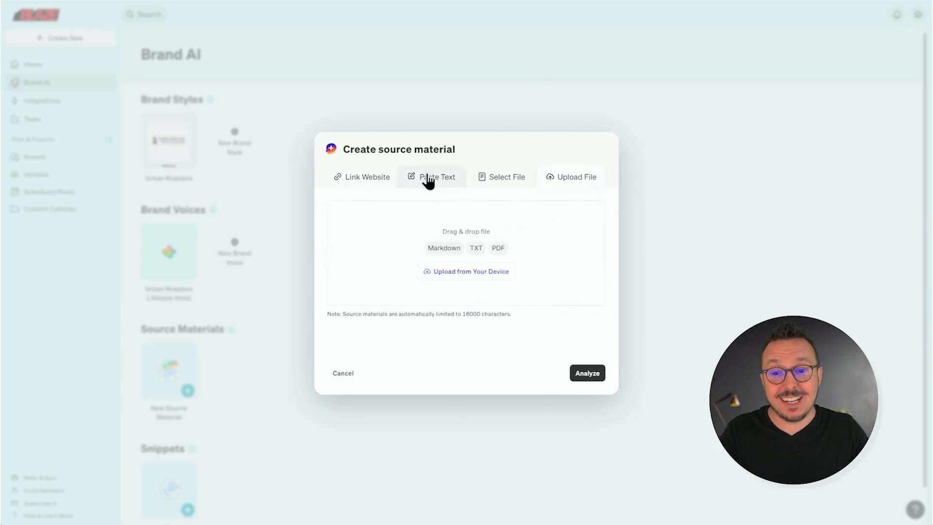
click(436, 176)
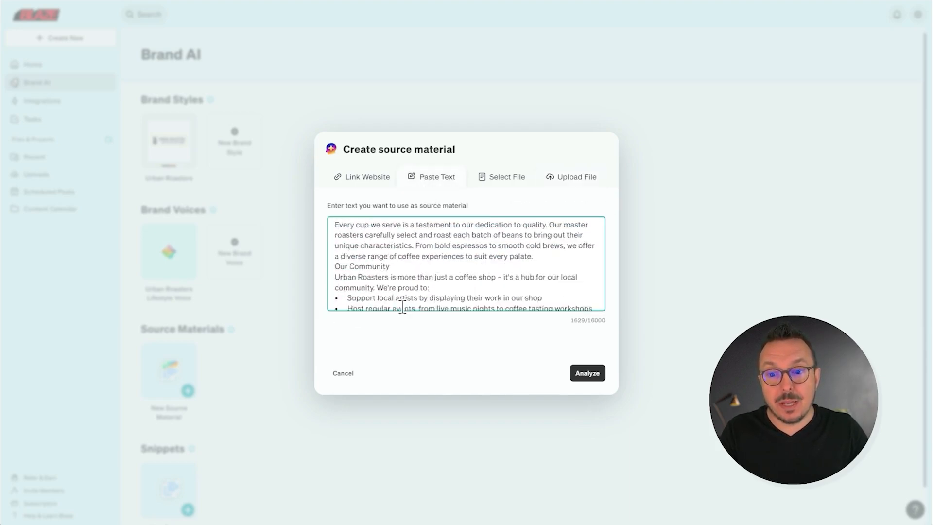
Analyze the pasted text and create it as source material 'The history of Urban Roasters'.
click(585, 373)
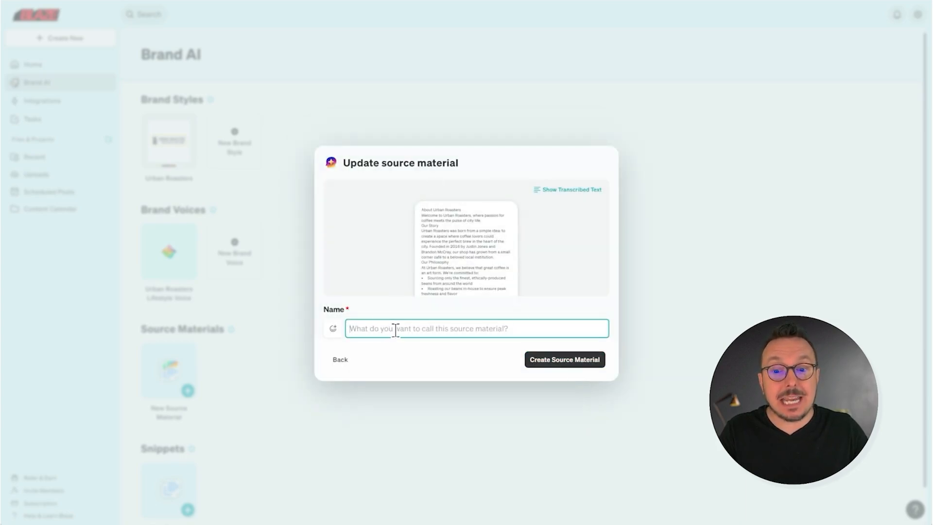
text(The history of Urban Roasters)
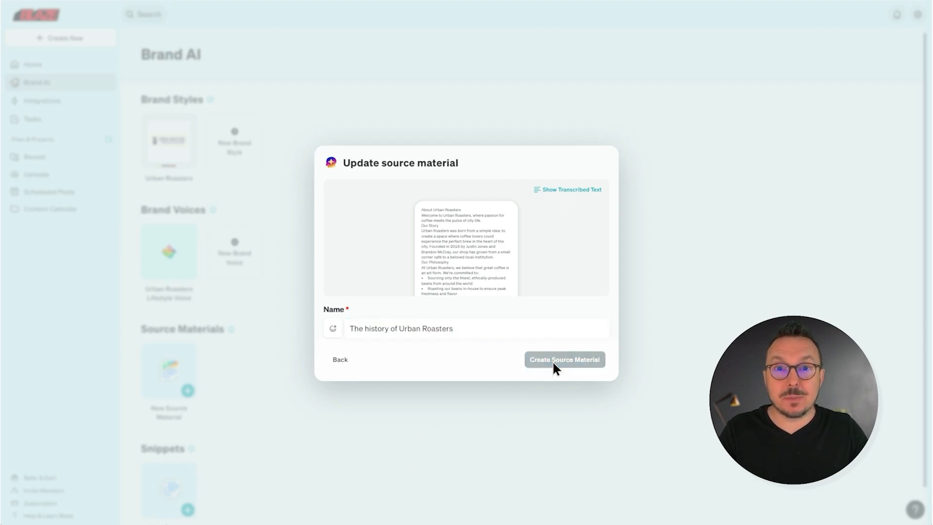
click(562, 360)
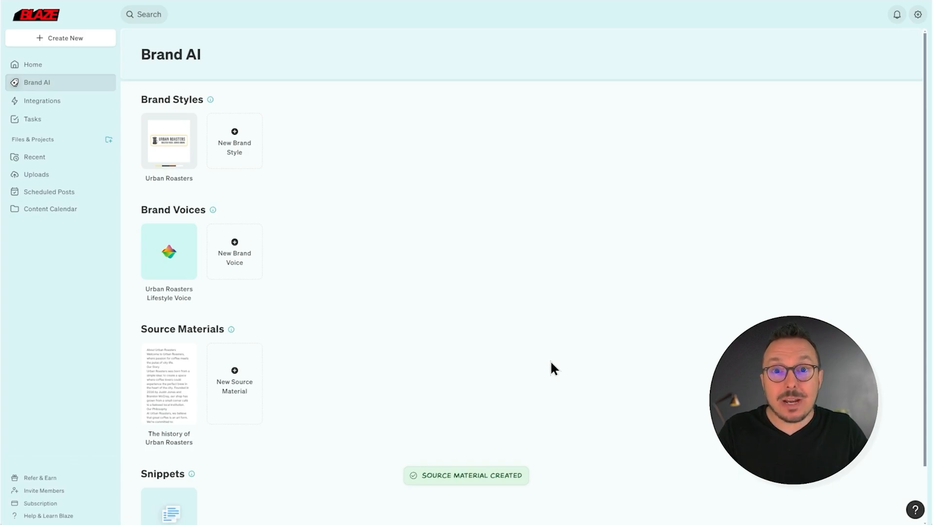
mouse_move(541, 363)
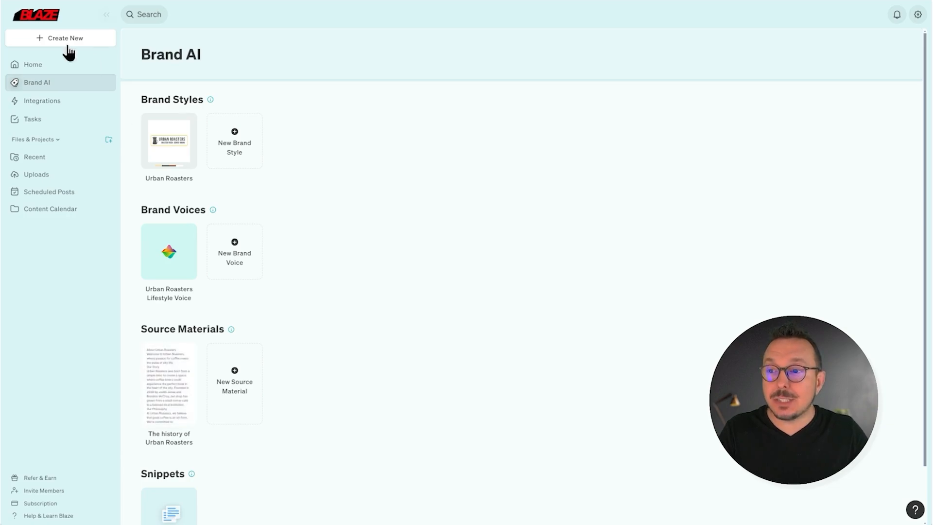
Create a blog post on 'The history of Urban Roasters' and have Blaze autofill its settings.
click(64, 37)
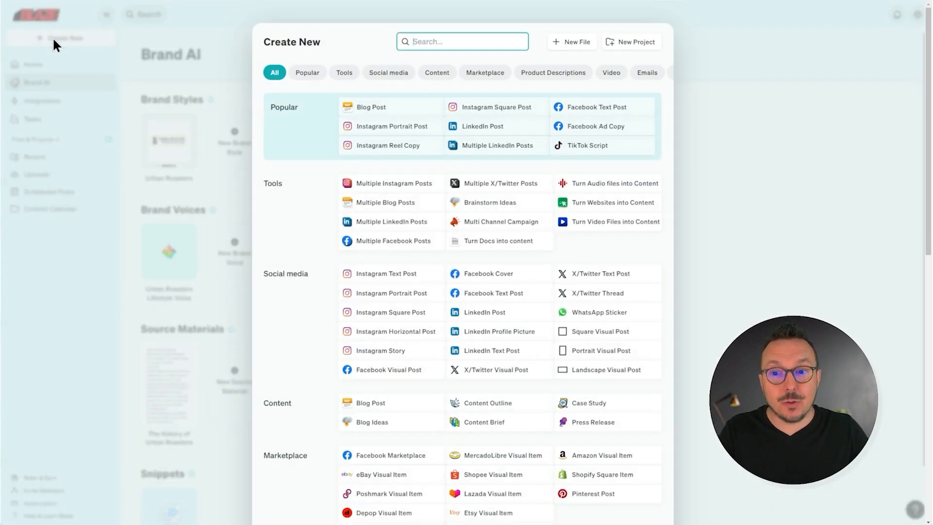
click(370, 106)
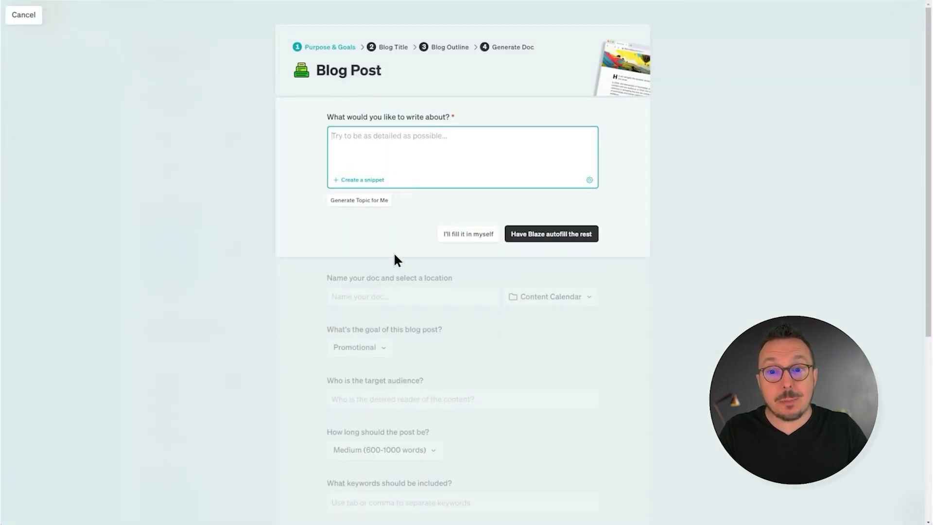
text(The history of Urban Roasters)
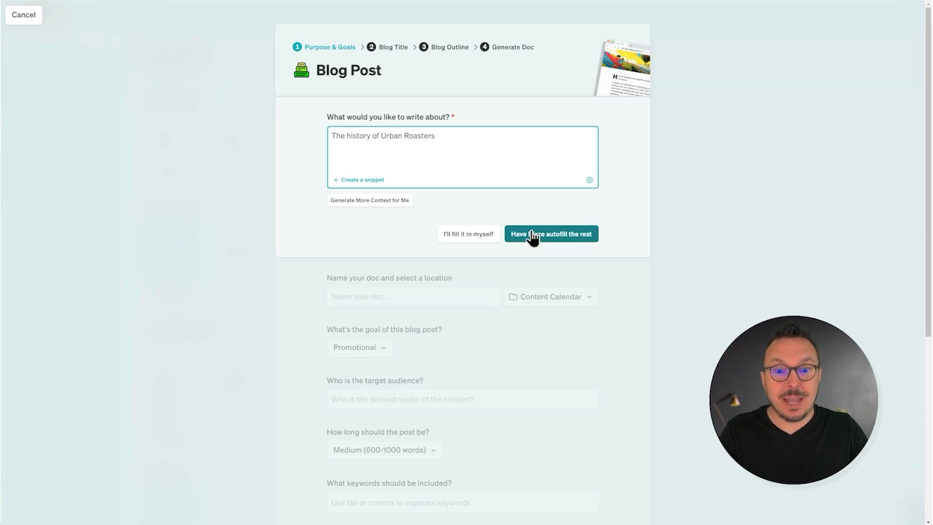
click(551, 233)
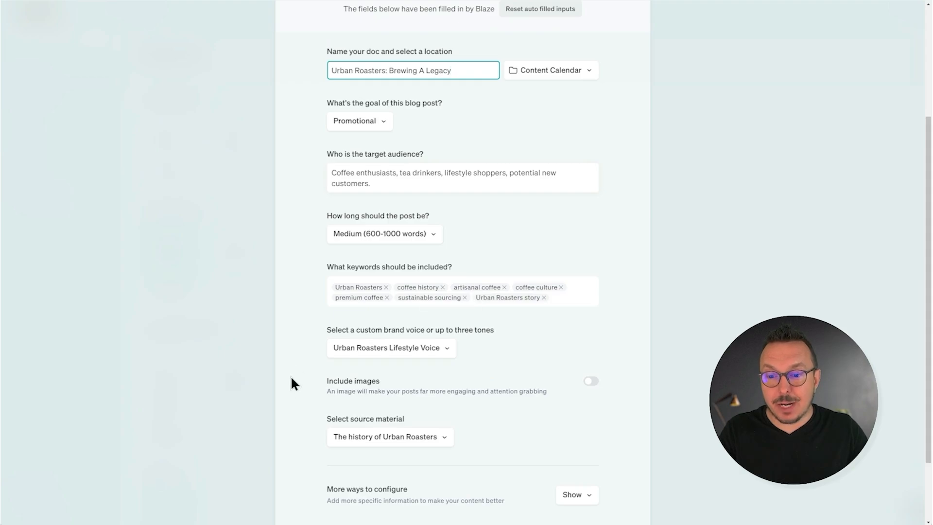
mouse_move(400, 454)
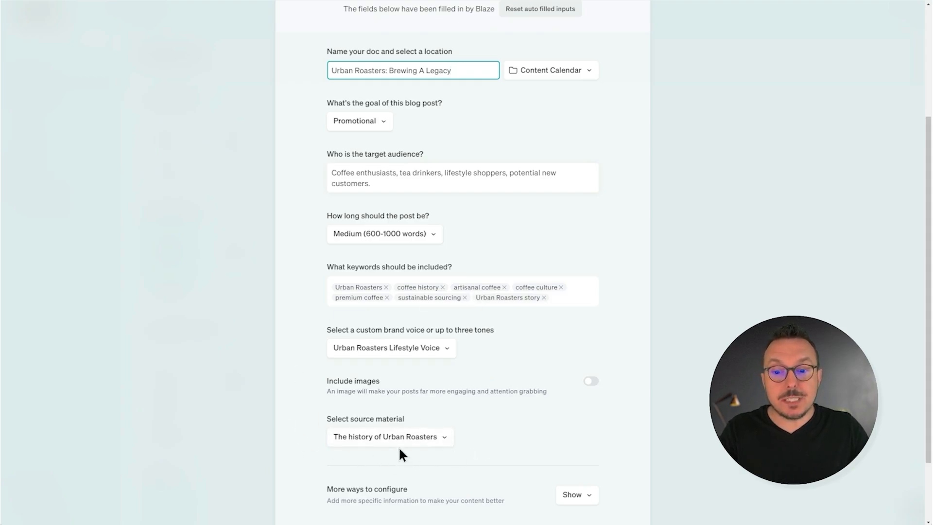
scroll(down, 3)
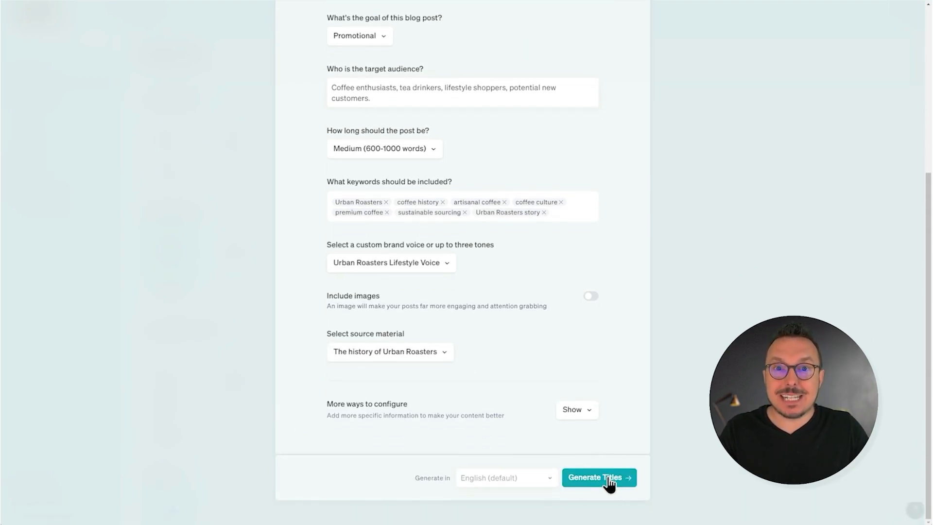
Generate titles, pick 'Sip in Style', generate its outline, then start post generation.
click(599, 477)
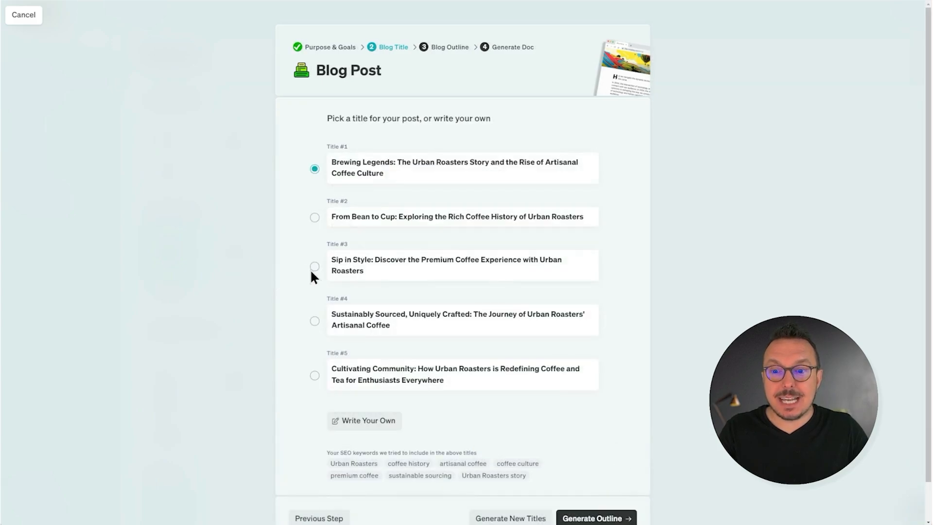
click(314, 265)
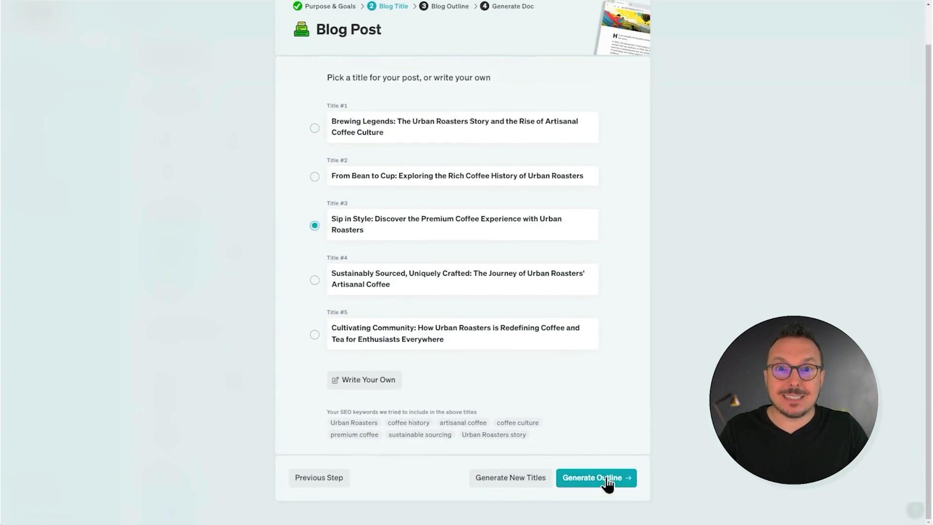
click(595, 477)
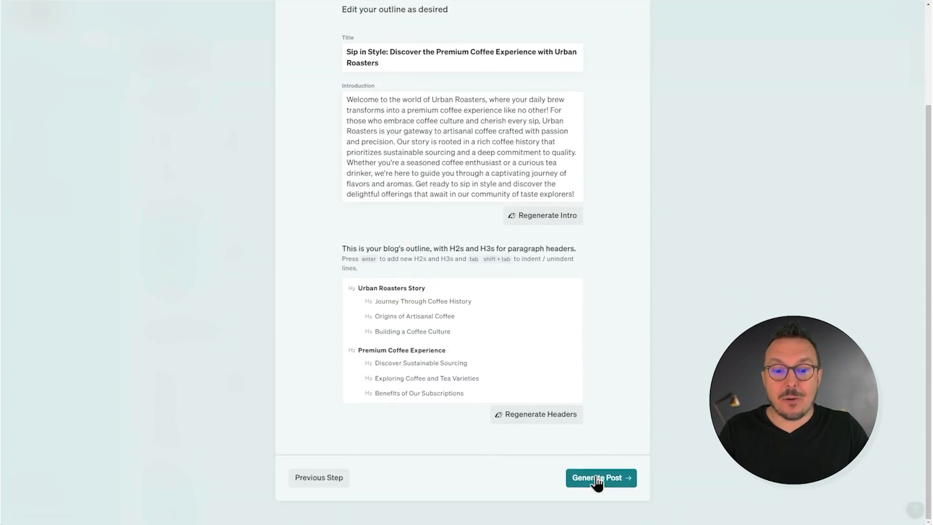
click(601, 477)
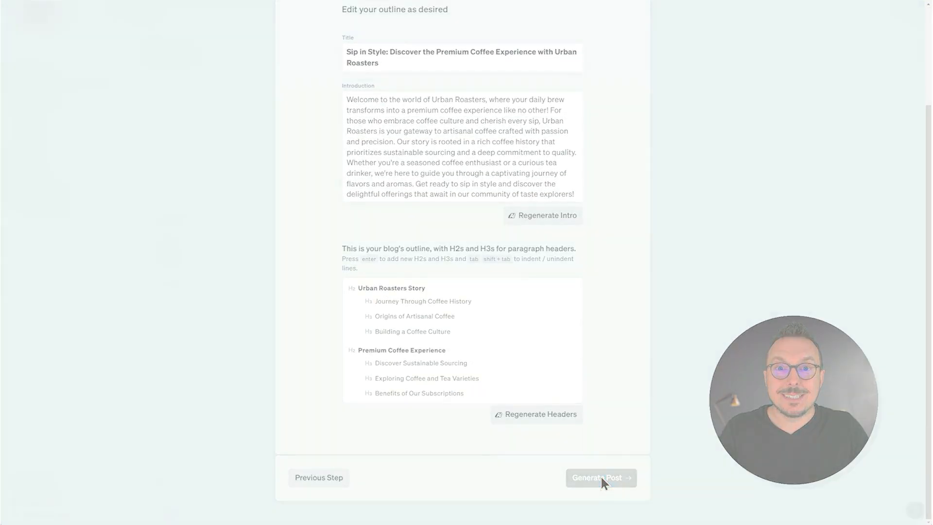
Finish generating the 'Sip in Style' blog post document.
click(600, 477)
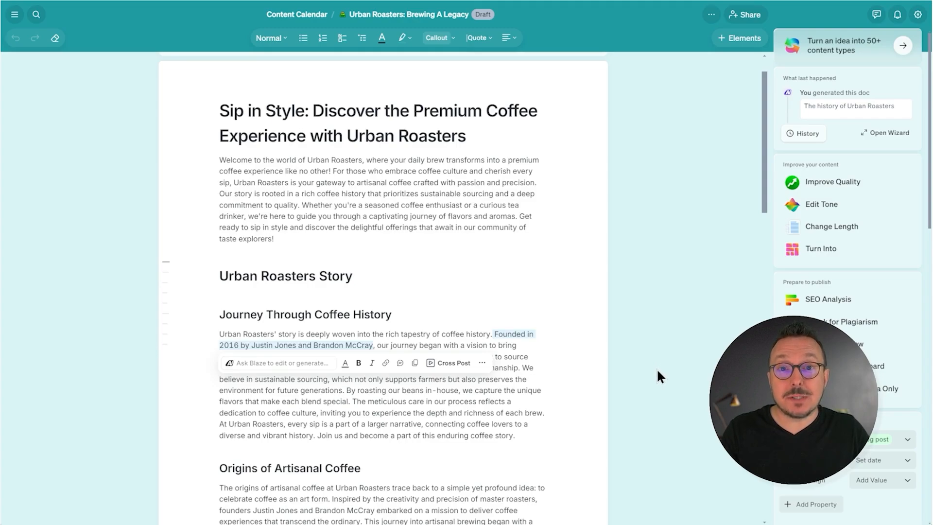
mouse_move(662, 378)
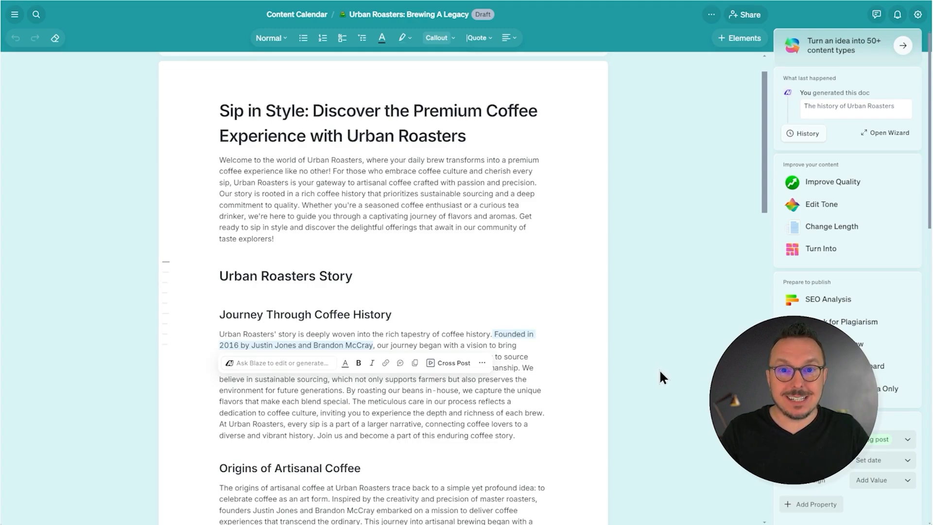